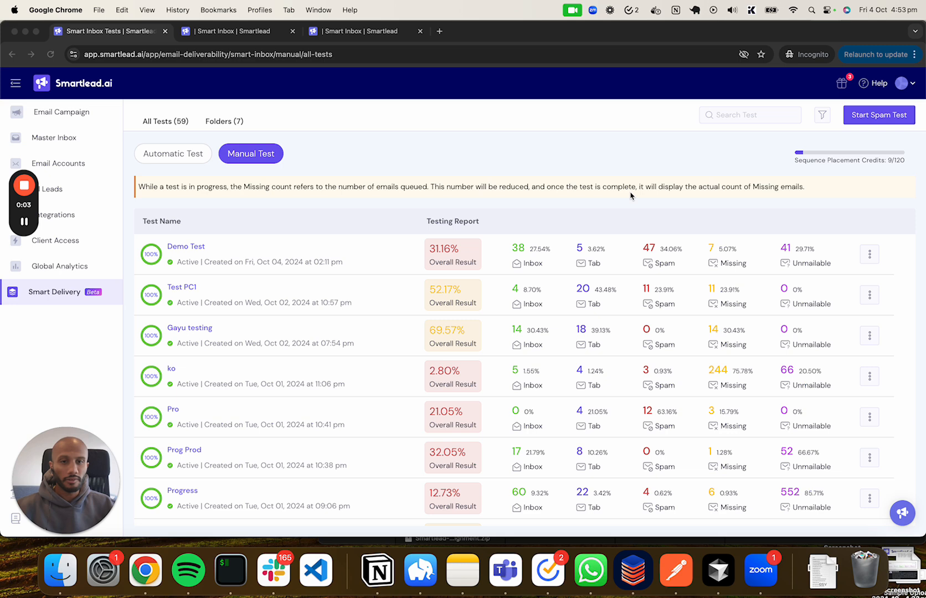
pyautogui.moveTo(609, 210)
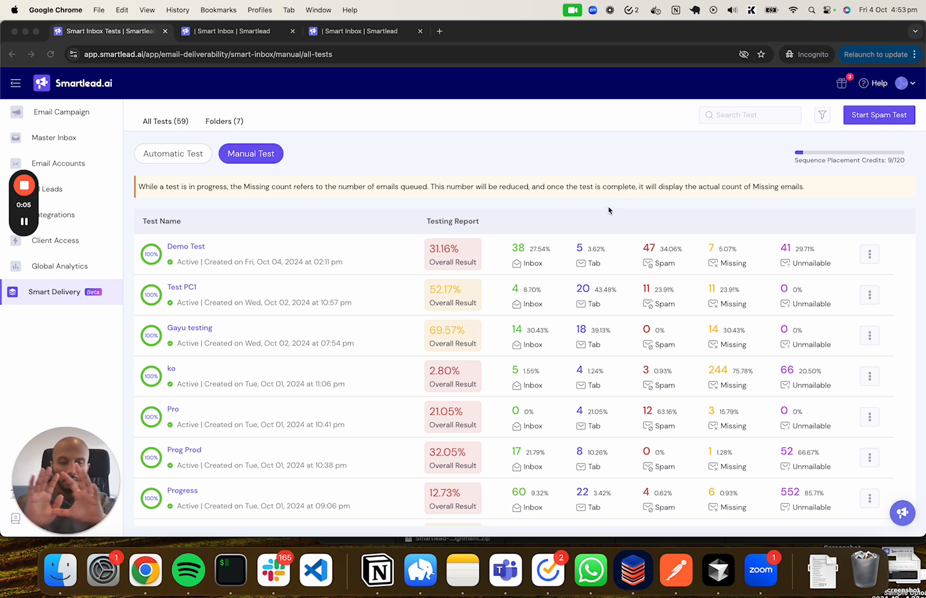
pyautogui.moveTo(554, 193)
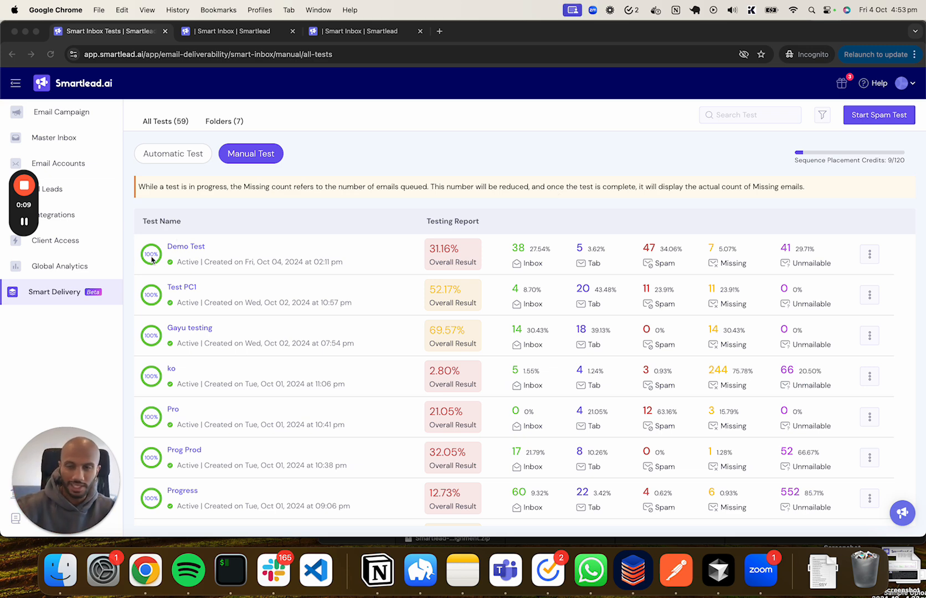
pyautogui.moveTo(516, 189)
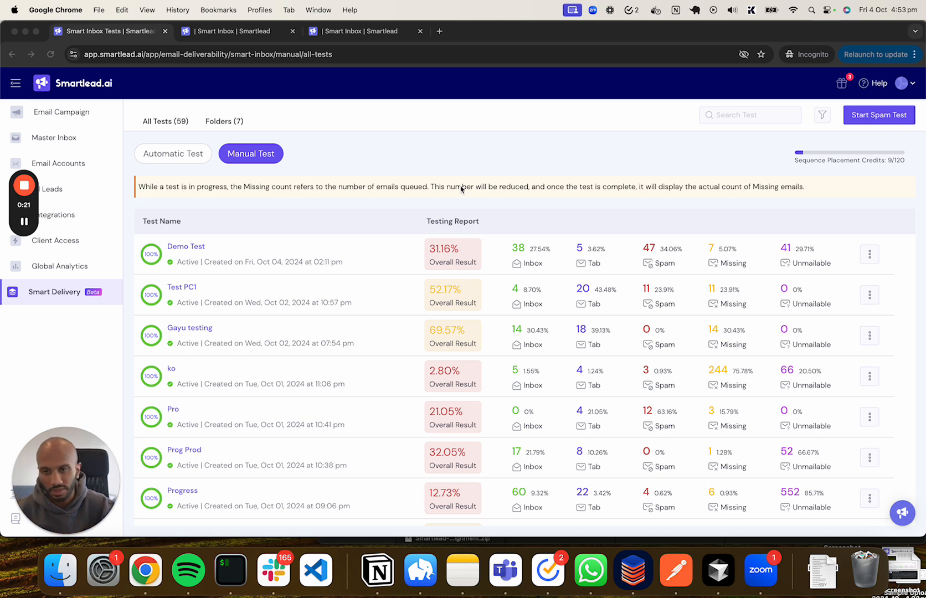
pyautogui.moveTo(453, 273)
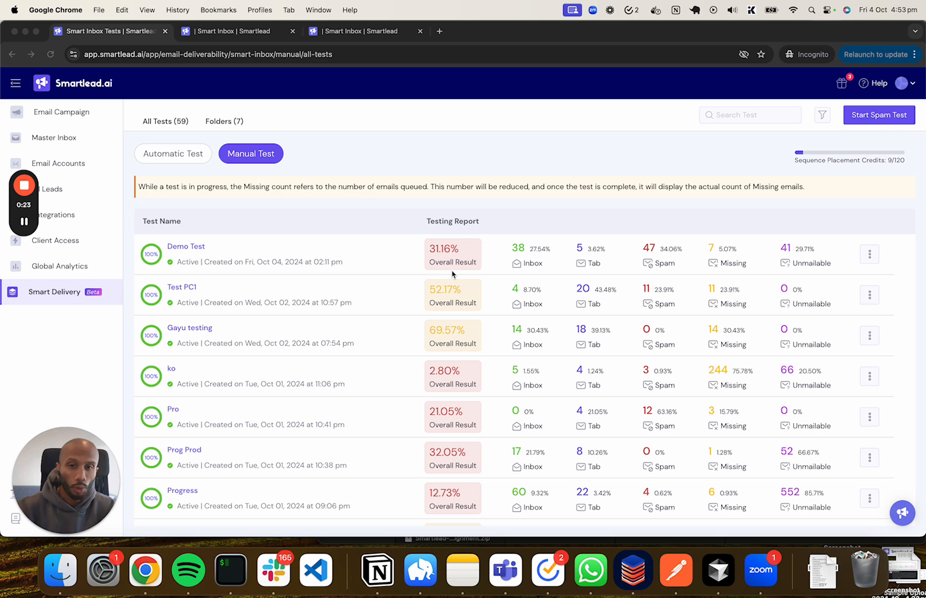
pyautogui.moveTo(511, 231)
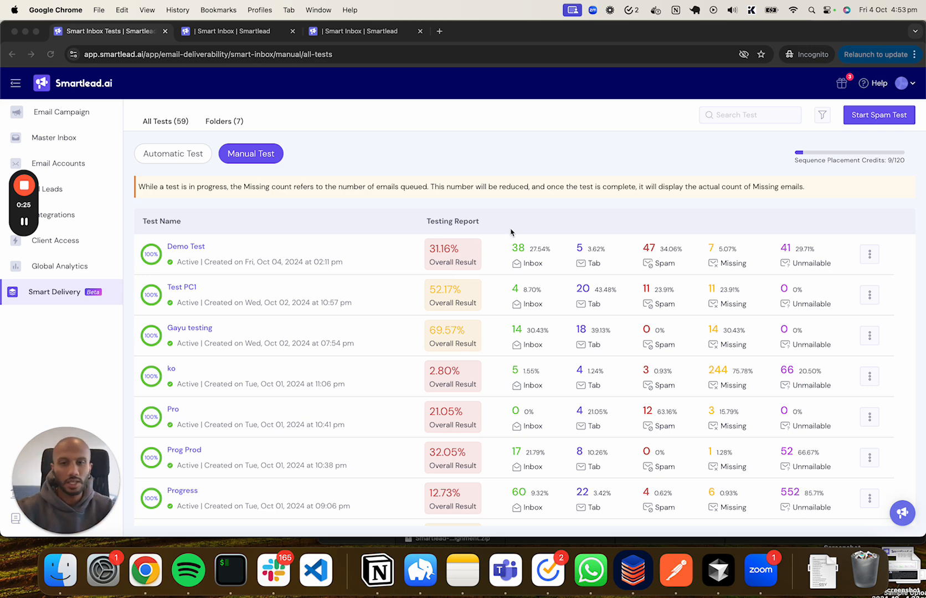
pyautogui.moveTo(531, 226)
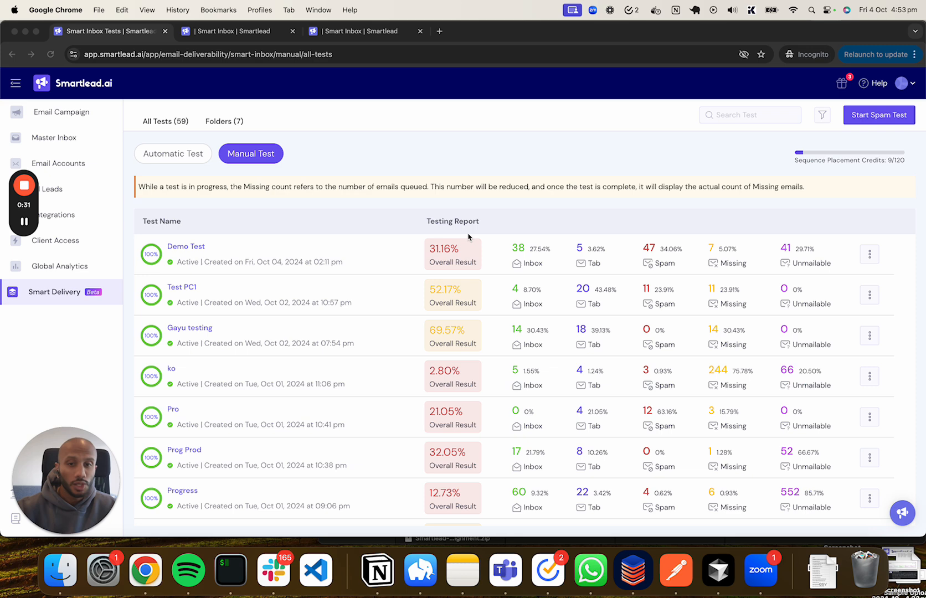
pyautogui.moveTo(483, 232)
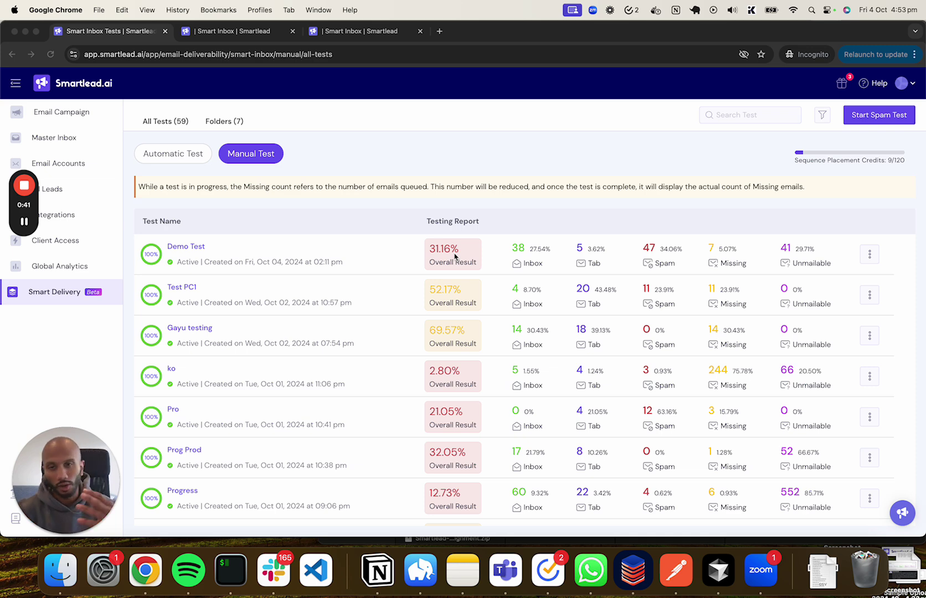
pyautogui.moveTo(478, 252)
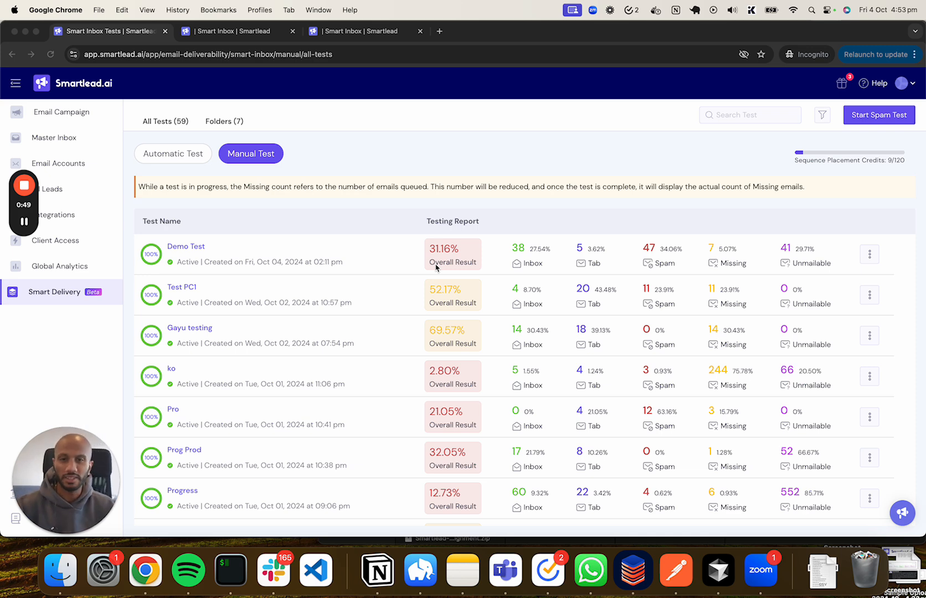
pyautogui.moveTo(461, 261)
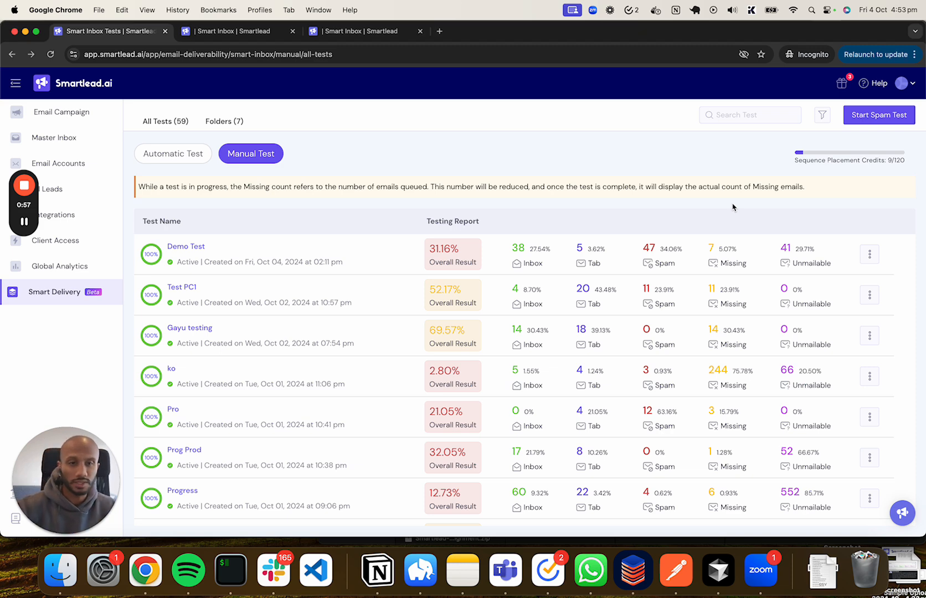
pyautogui.moveTo(816, 230)
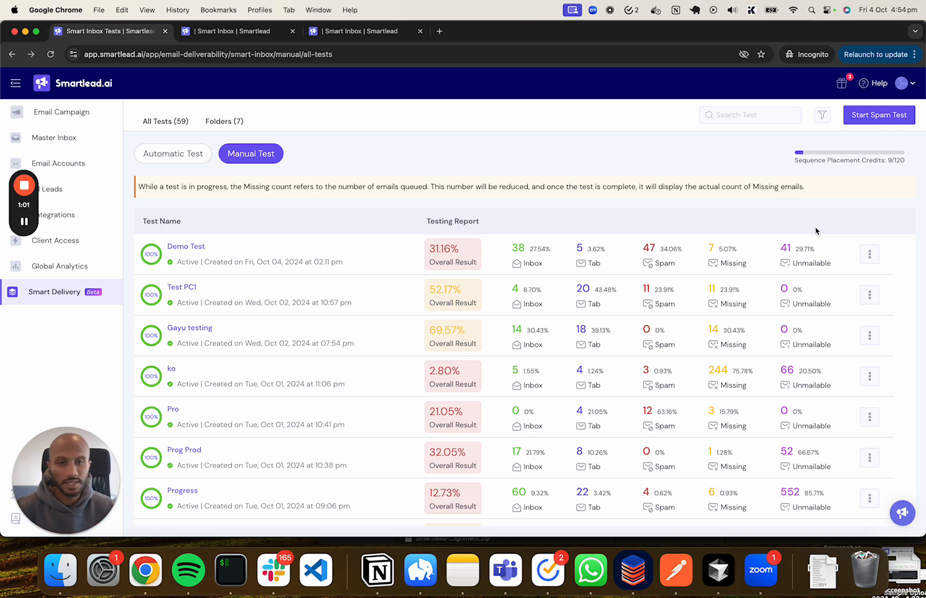
pyautogui.moveTo(678, 214)
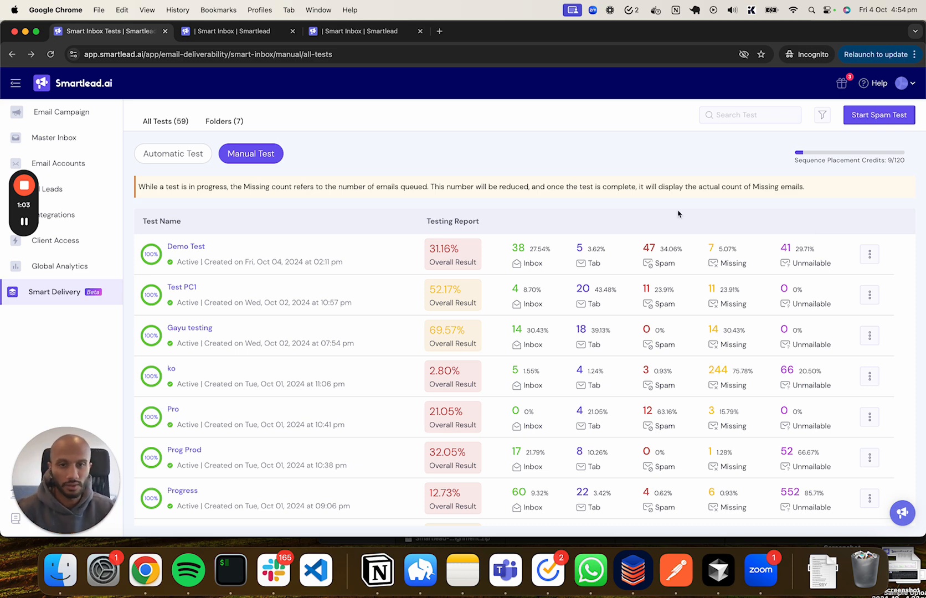
pyautogui.moveTo(525, 265)
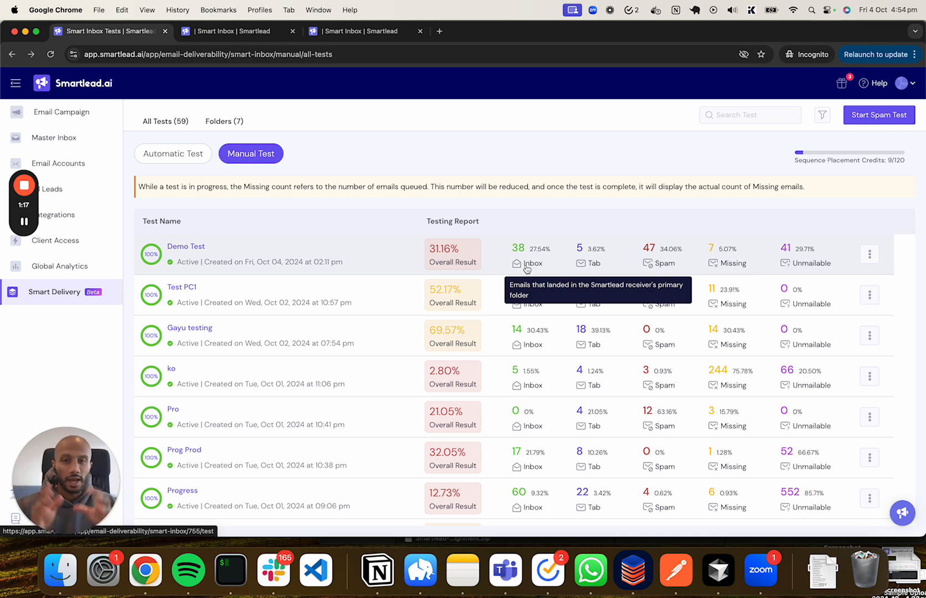
pyautogui.moveTo(582, 214)
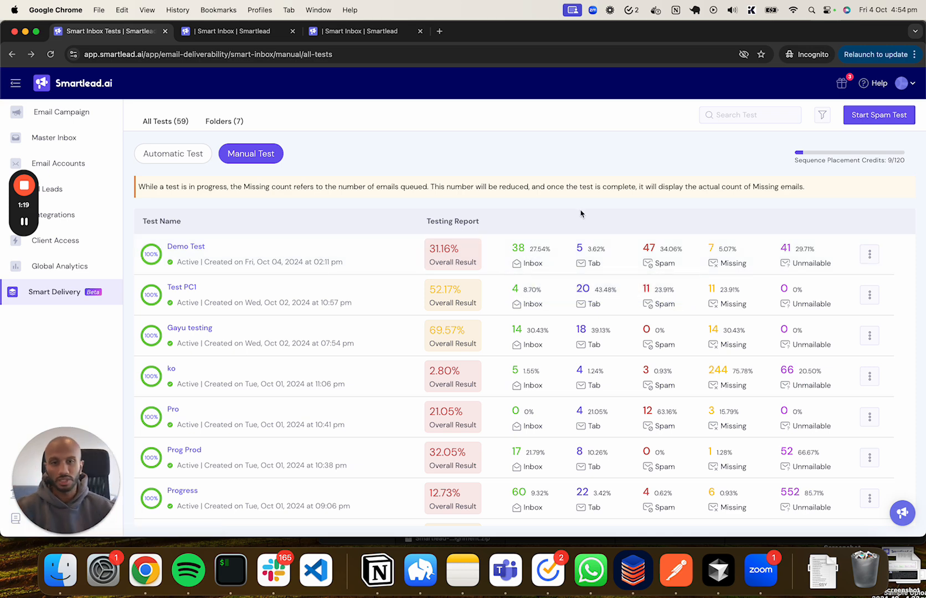
pyautogui.moveTo(591, 262)
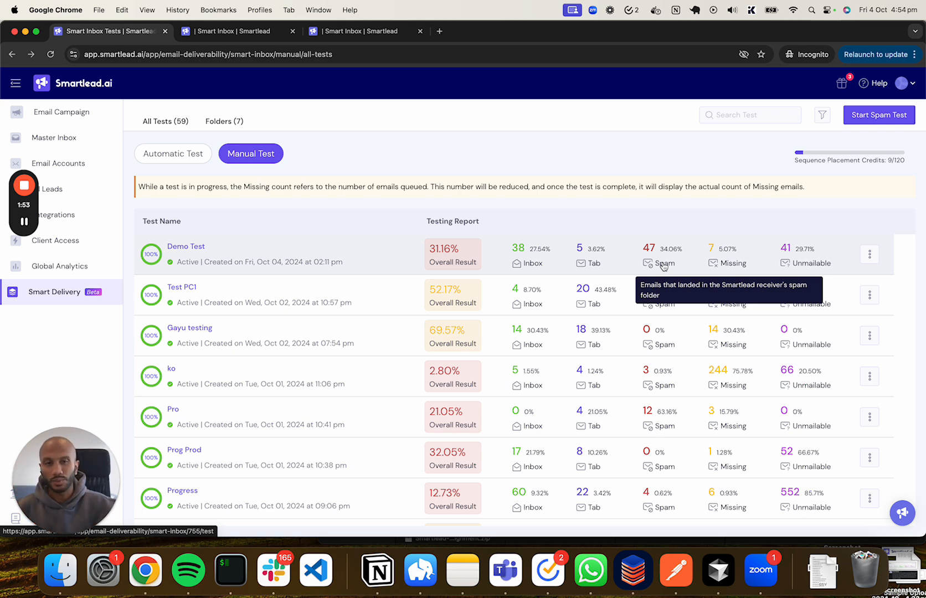
pyautogui.moveTo(733, 262)
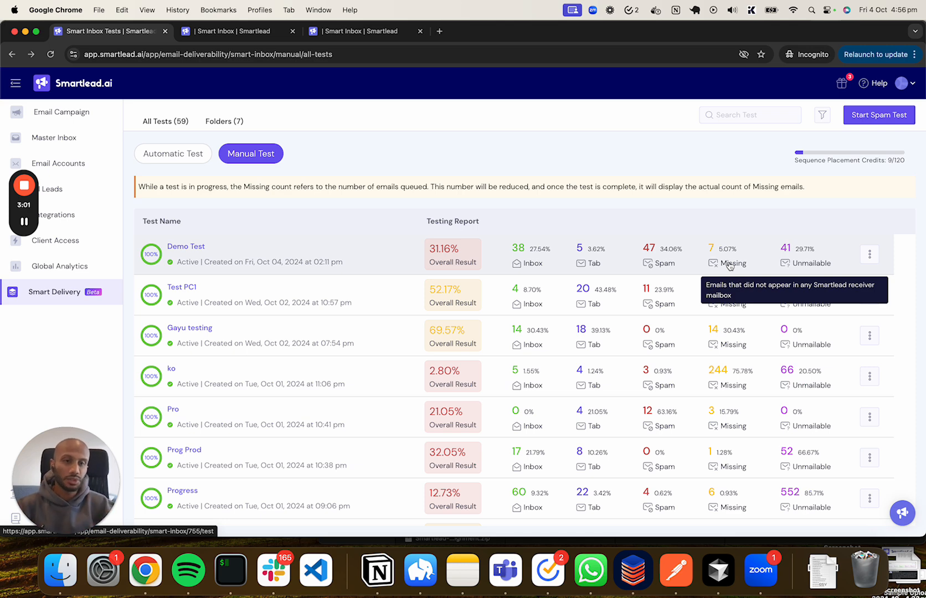
pyautogui.moveTo(811, 274)
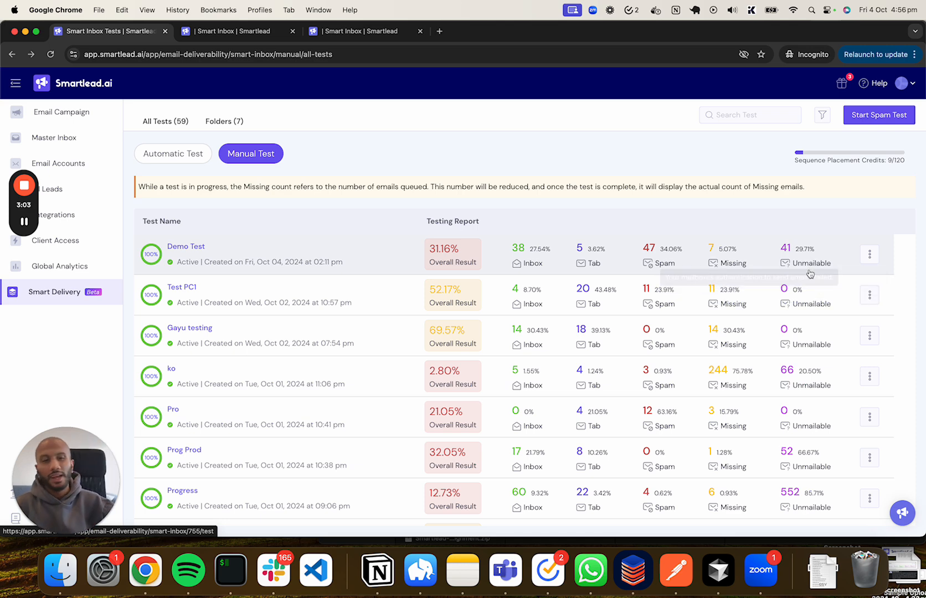
pyautogui.moveTo(810, 274)
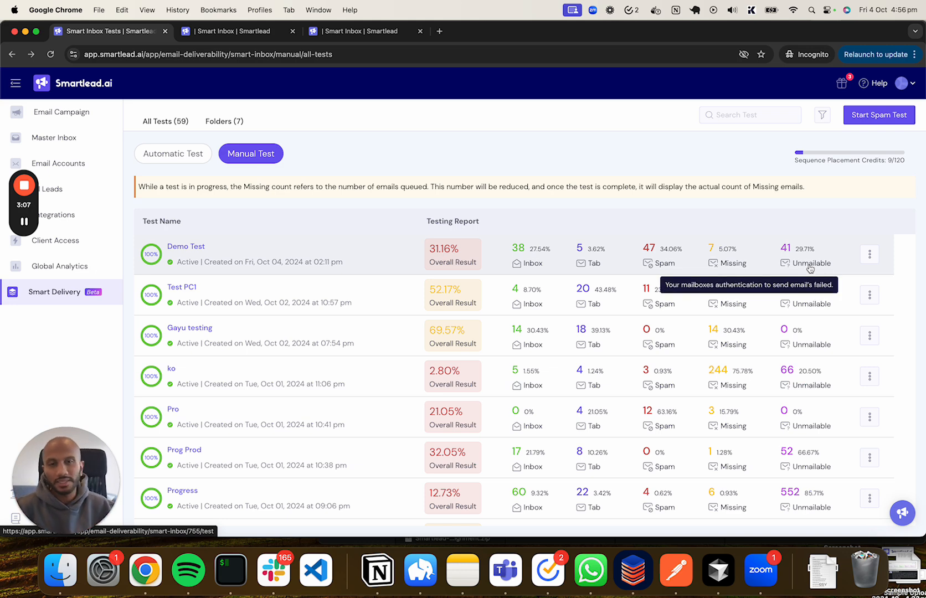
pyautogui.moveTo(784, 219)
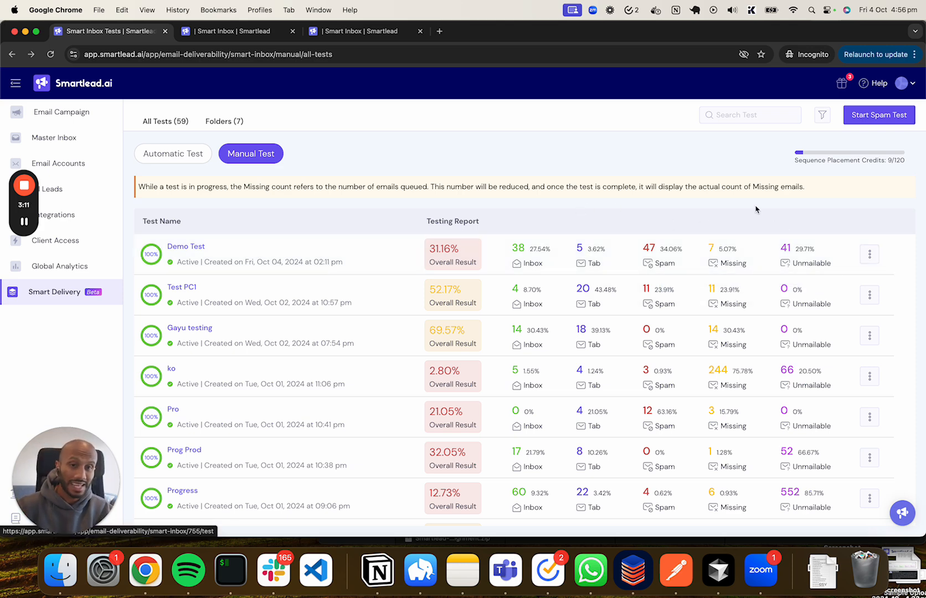
pyautogui.moveTo(759, 207)
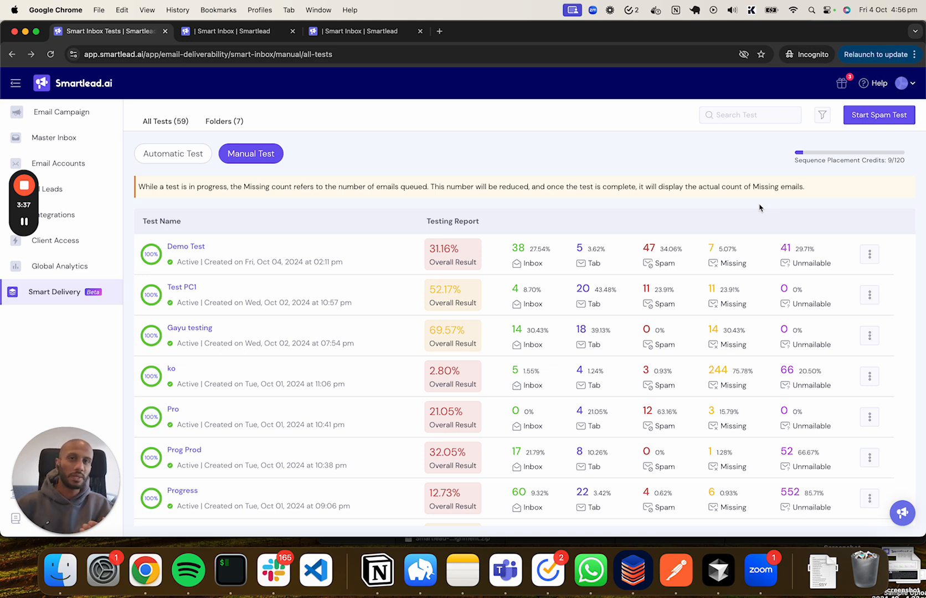
pyautogui.moveTo(785, 206)
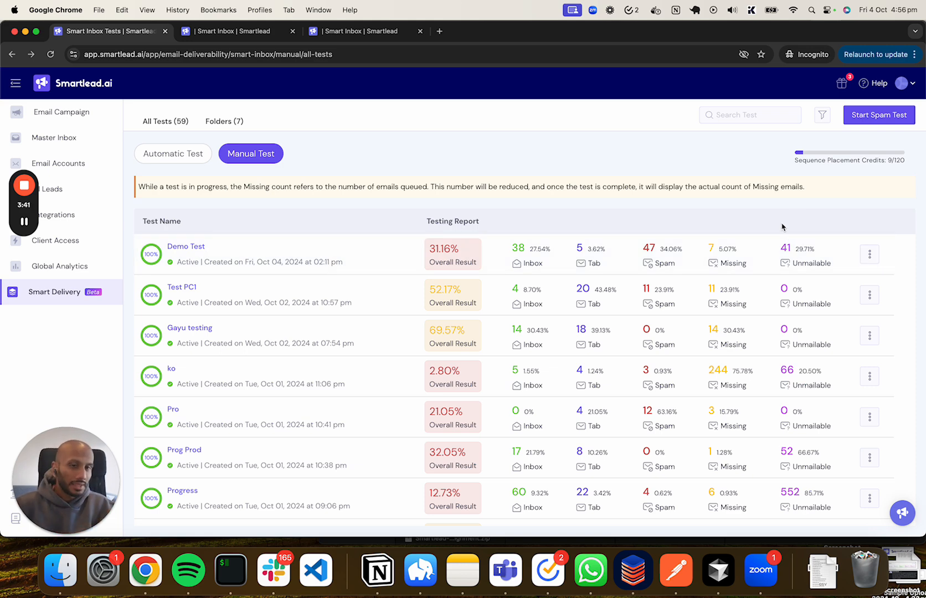
pyautogui.moveTo(775, 210)
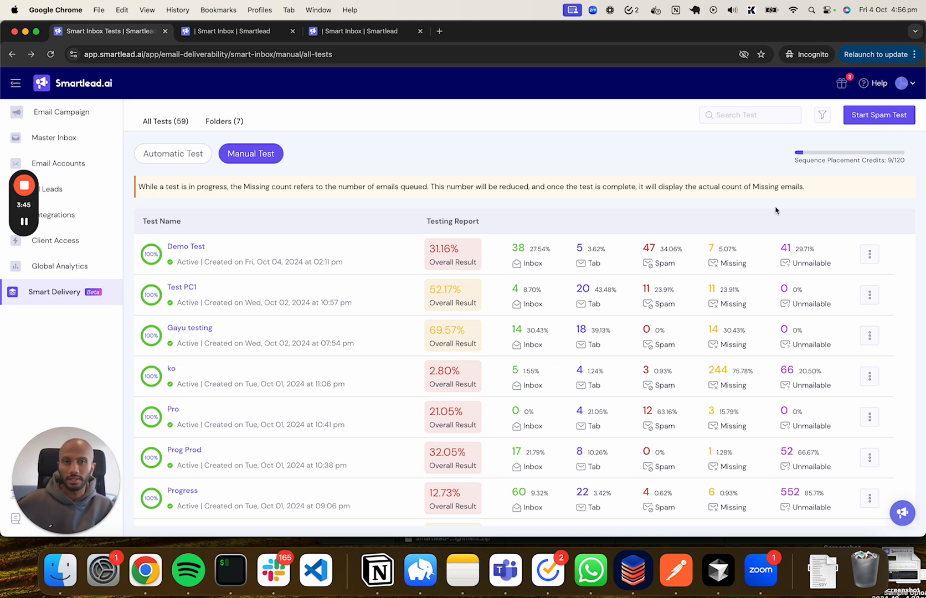
pyautogui.moveTo(800, 227)
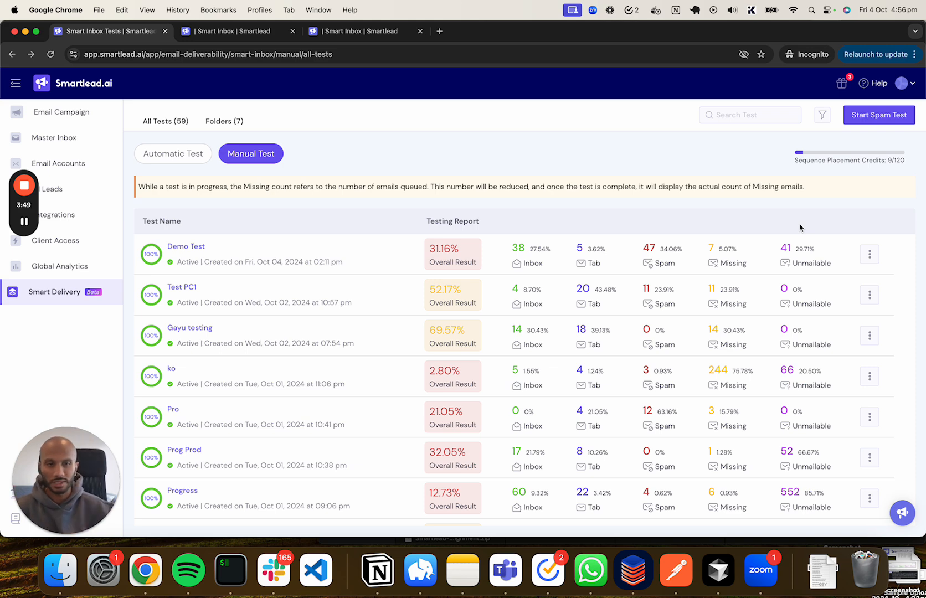
pyautogui.moveTo(857, 286)
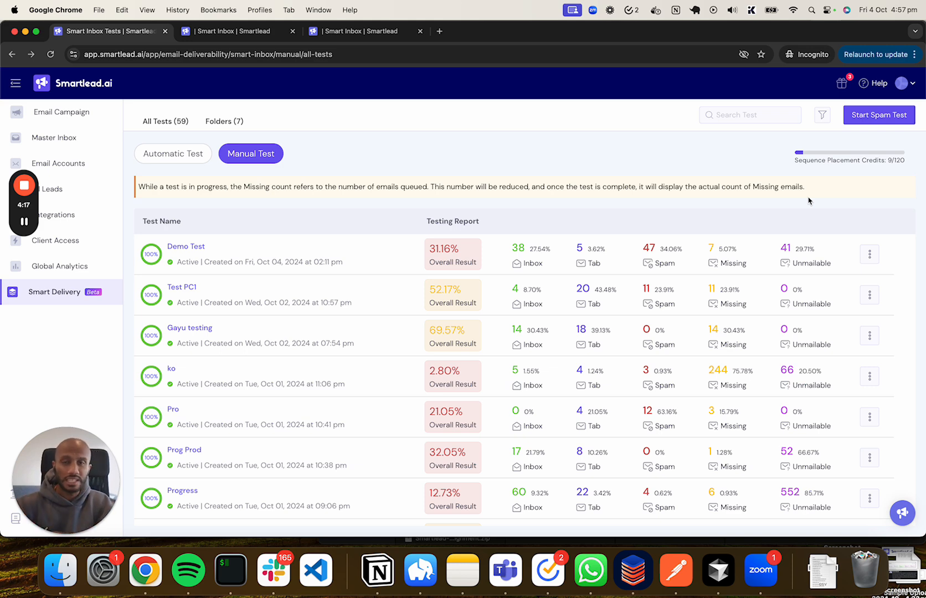
pyautogui.moveTo(819, 212)
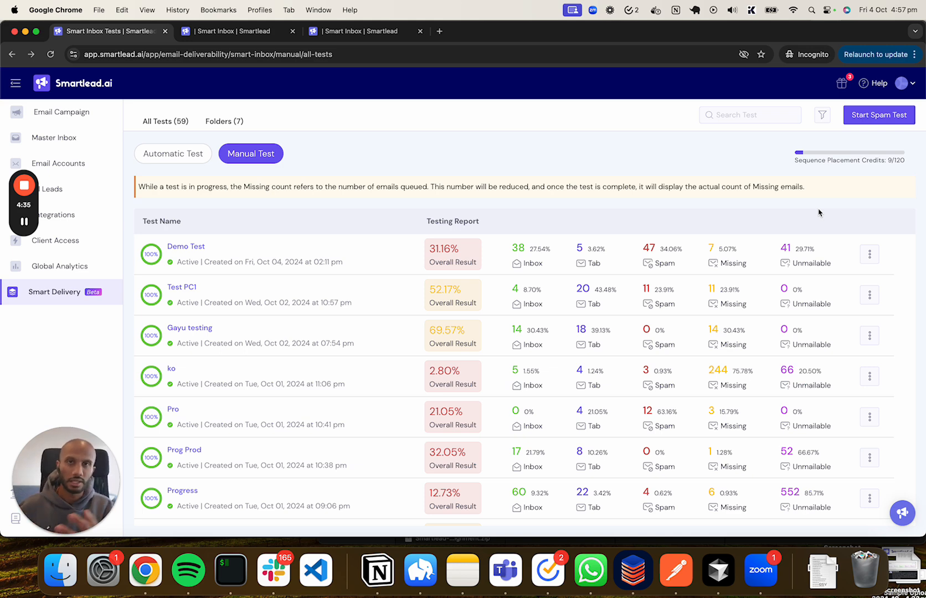
pyautogui.moveTo(821, 205)
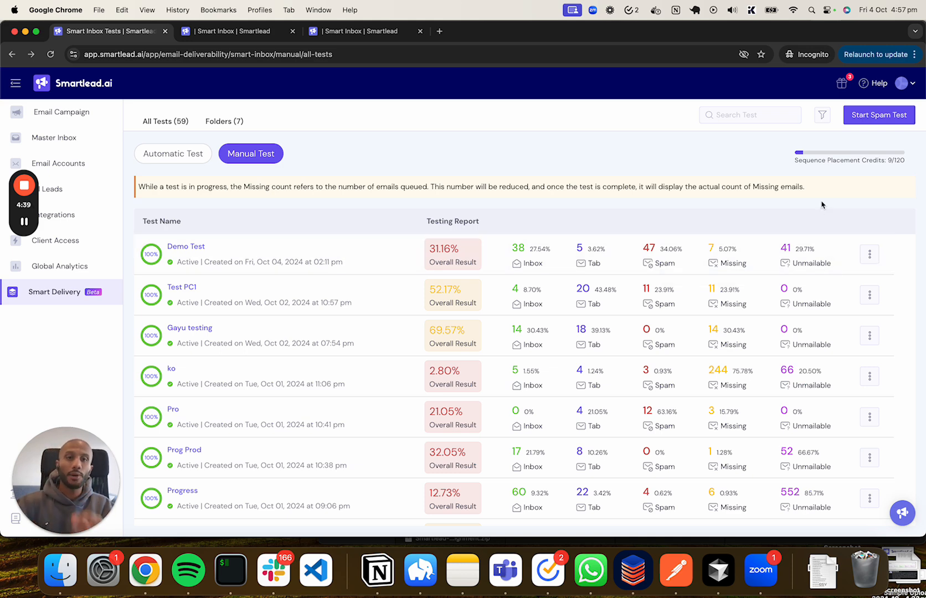
pyautogui.moveTo(728, 220)
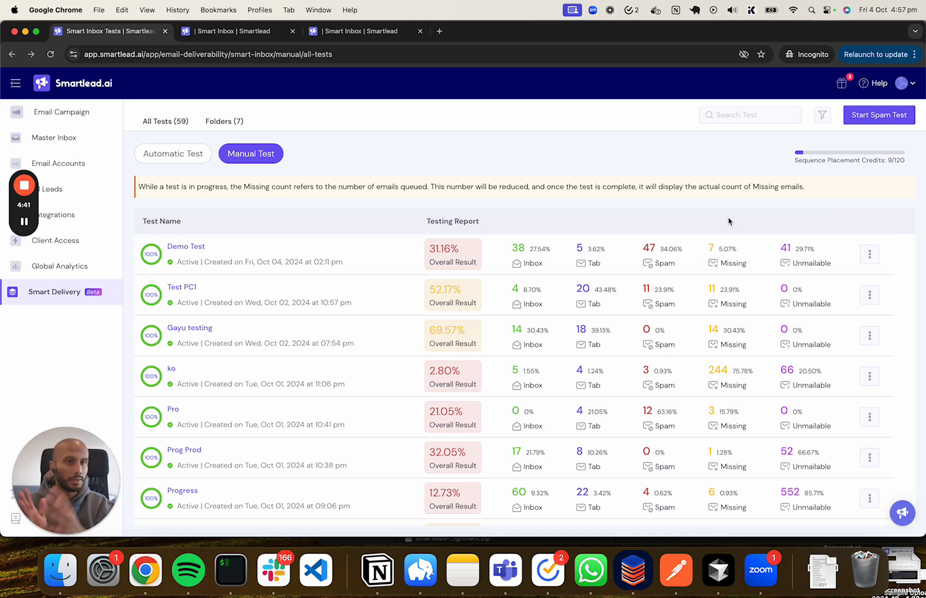
pyautogui.moveTo(786, 203)
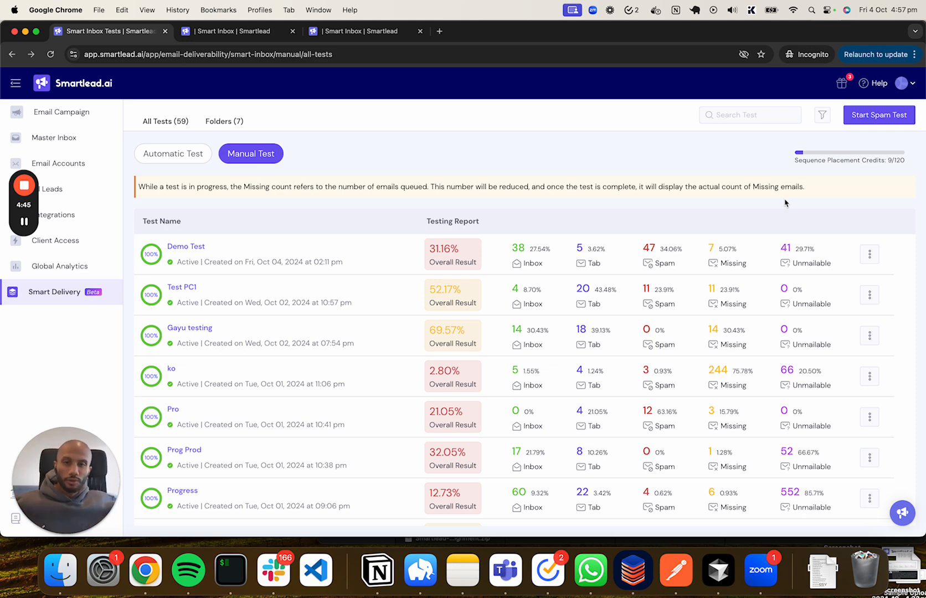
pyautogui.moveTo(851, 226)
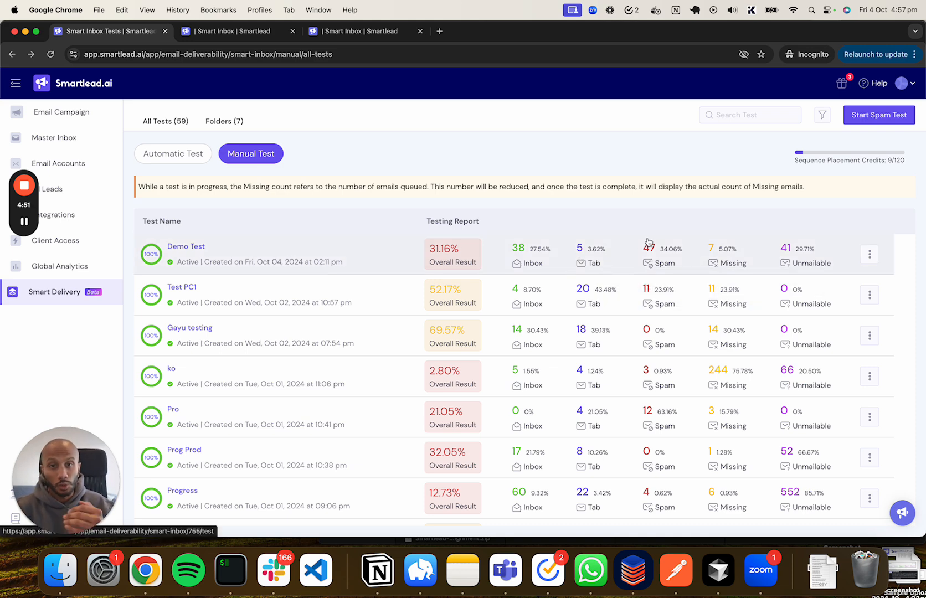
# Open the Demo Test's deliverability results from the Manual Test list
pyautogui.click(186, 246)
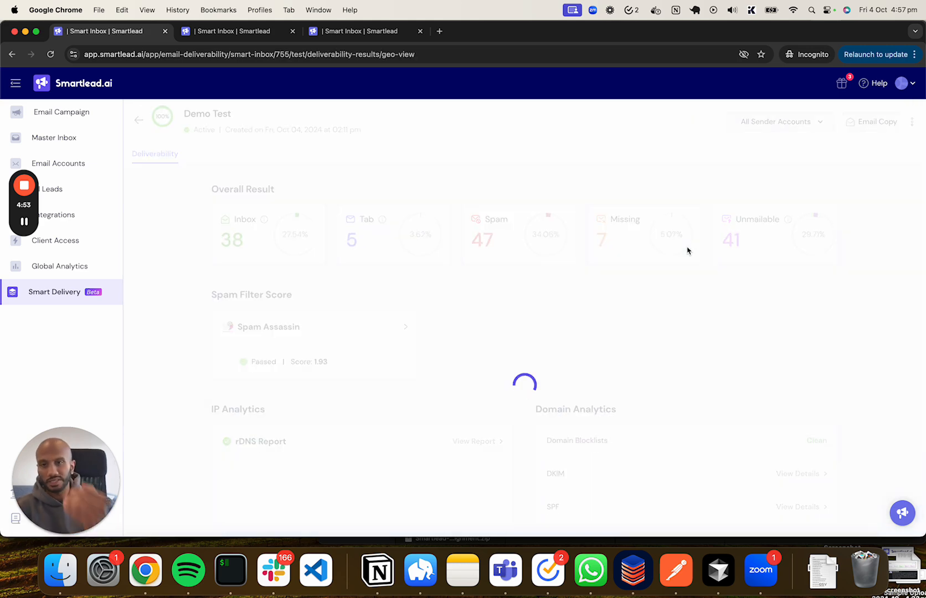
pyautogui.scroll(-3)
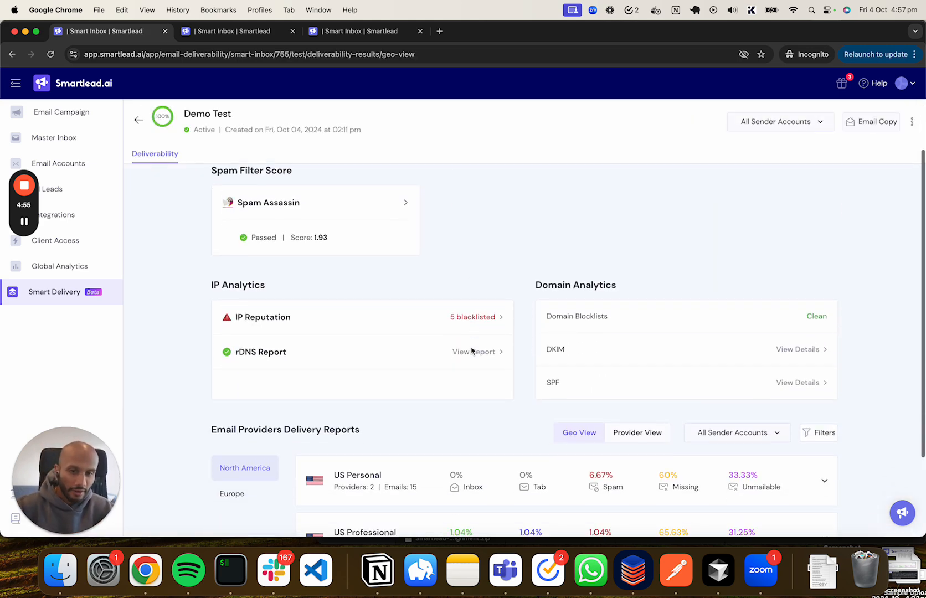
pyautogui.scroll(3)
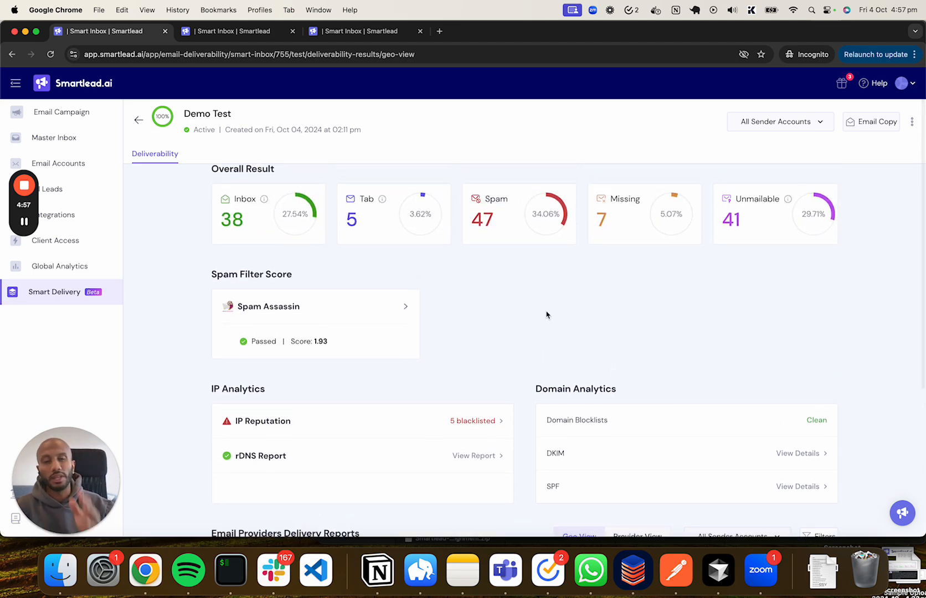